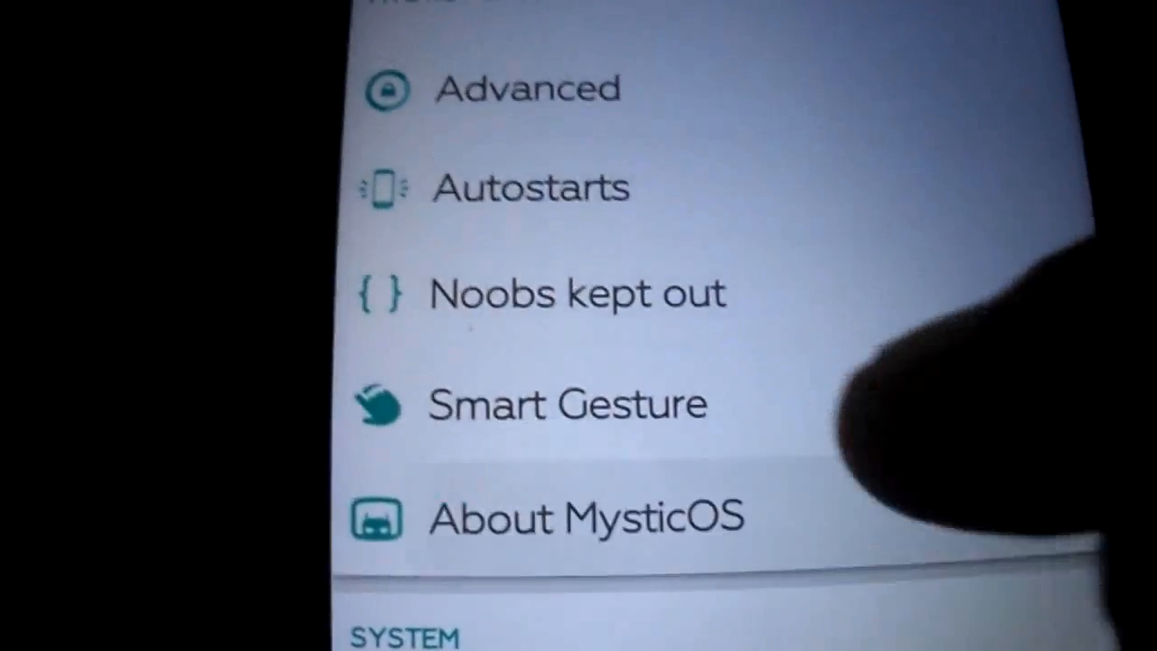
Review About MysticOS: ROM name, developer, version V3.0 and release date
left_click(586, 516)
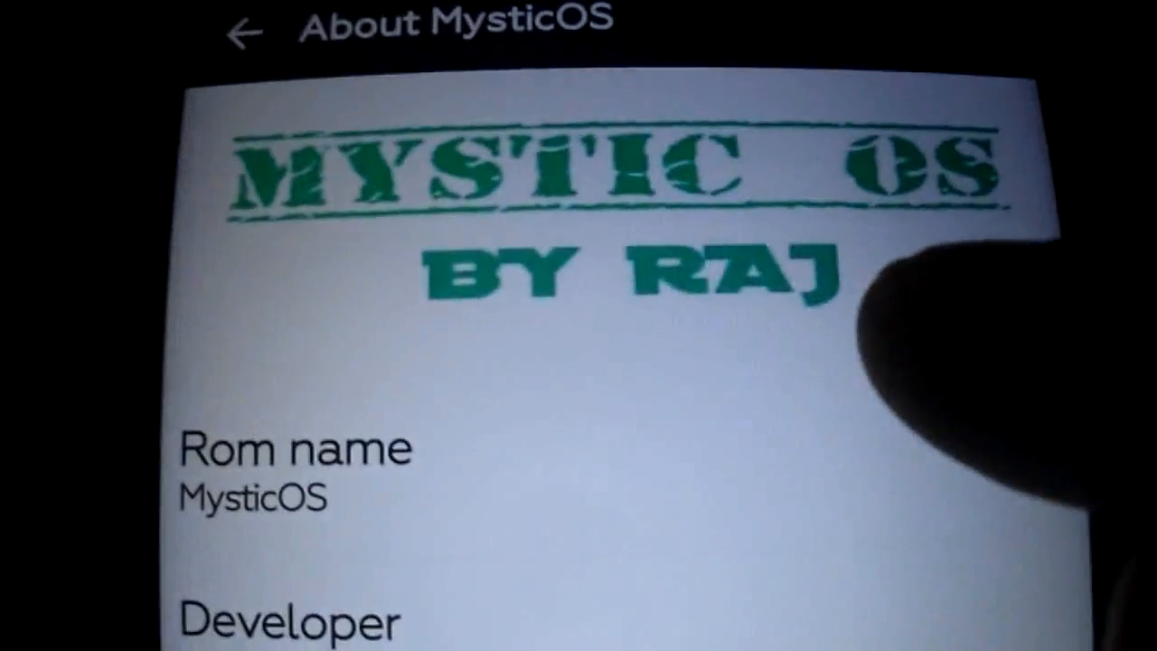
scroll("down", 3)
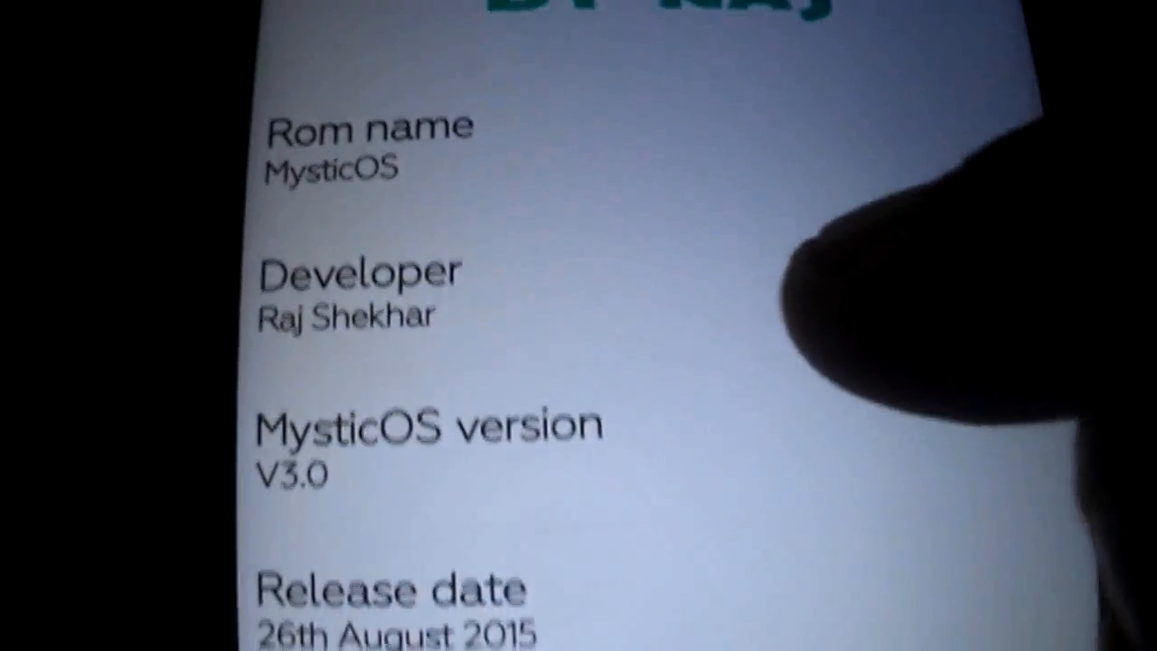
scroll("down", 3)
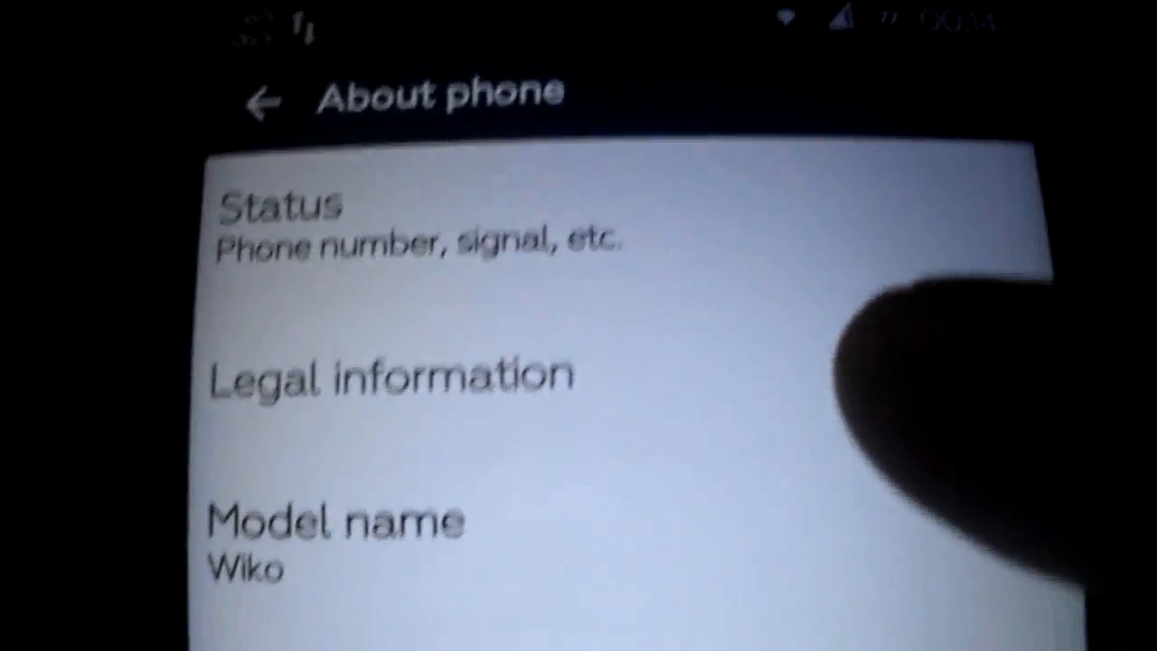
Scroll About phone to Android 5.1.1, baseband, kernel 3.4.67 and build number
scroll("down", 3)
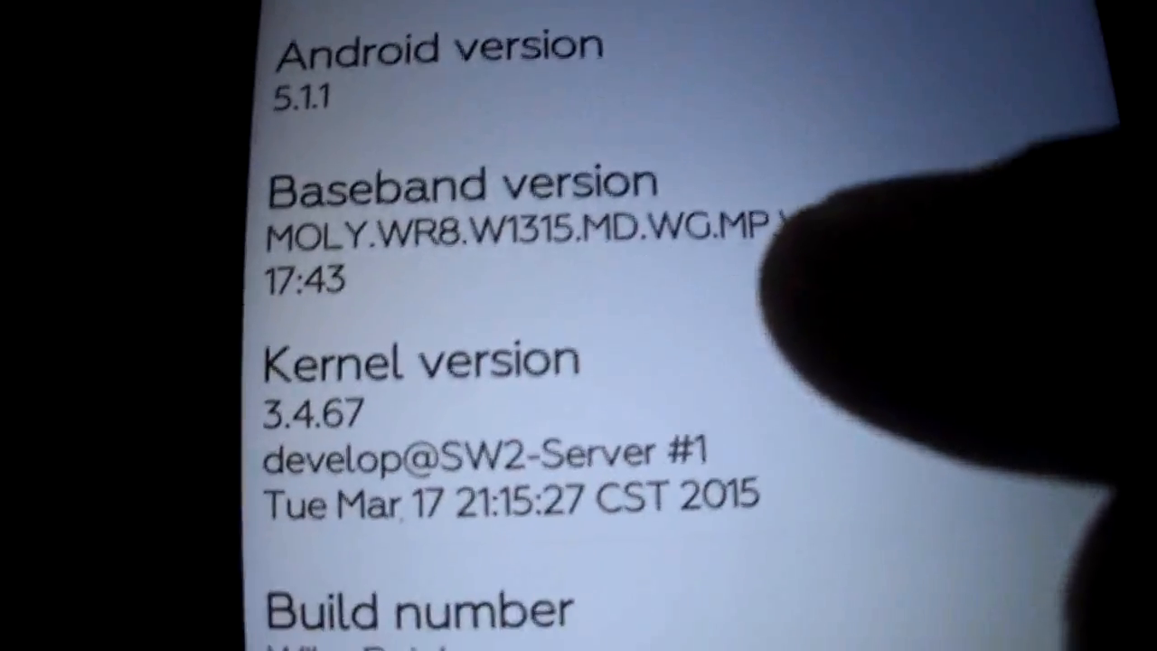
scroll("down", 3)
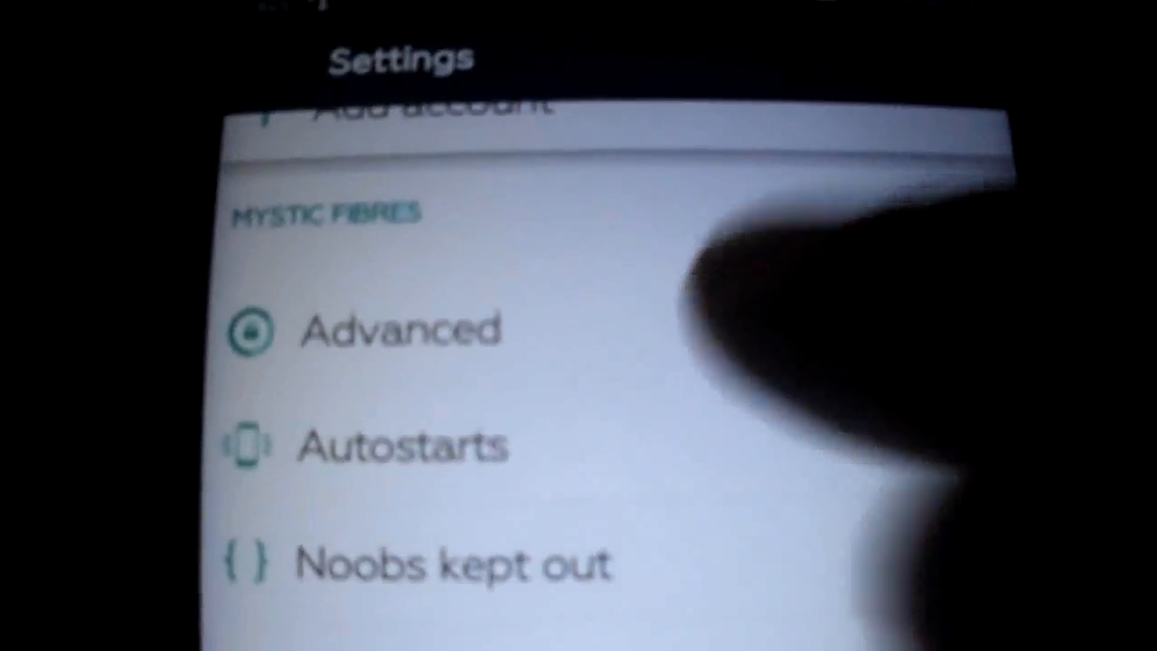
Browse Advanced tweaks: Statusbar, Homescreen with MysticOS Walls, and Tools with Prop Modder
left_click(402, 329)
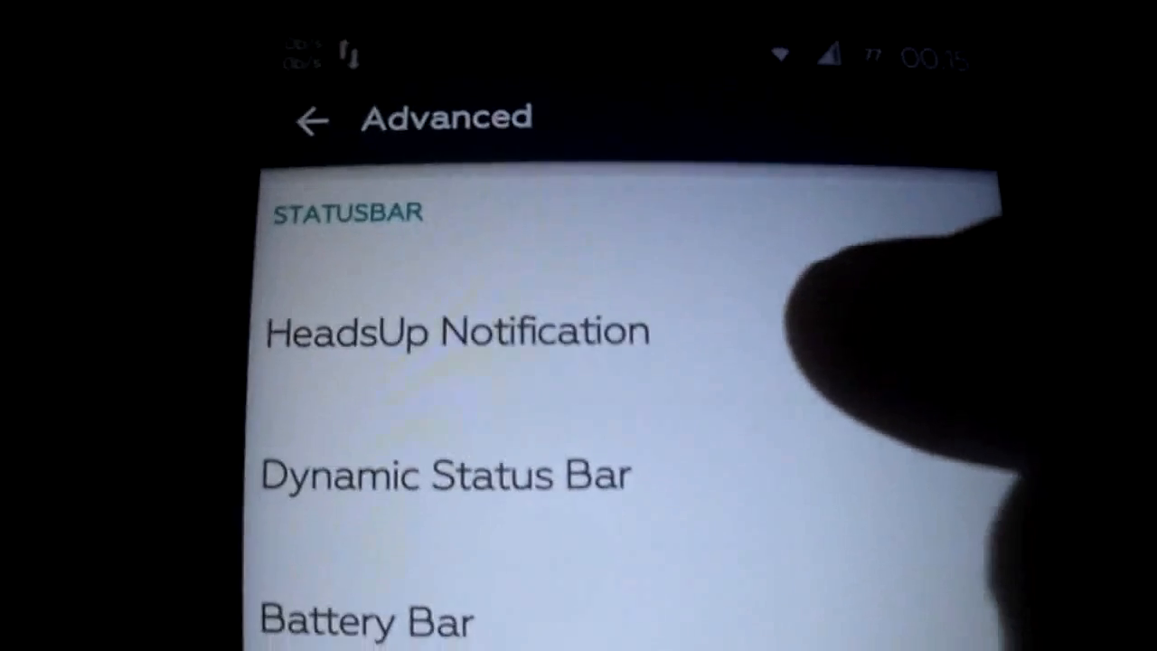
scroll("down", 3)
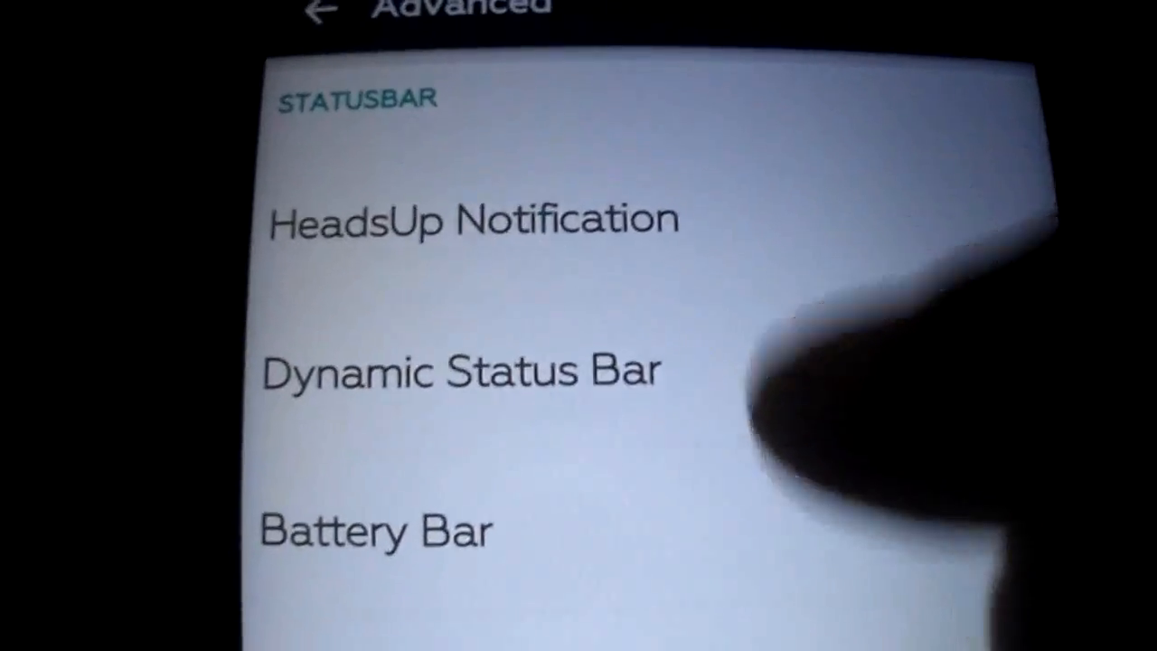
scroll("down", 3)
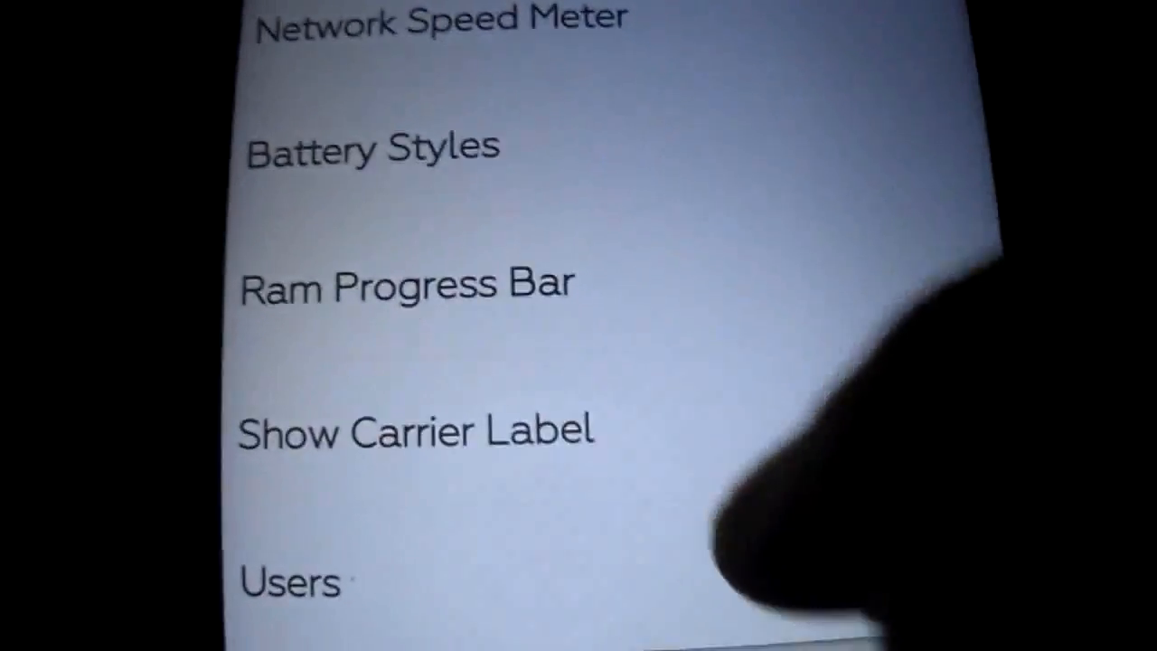
scroll("down", 3)
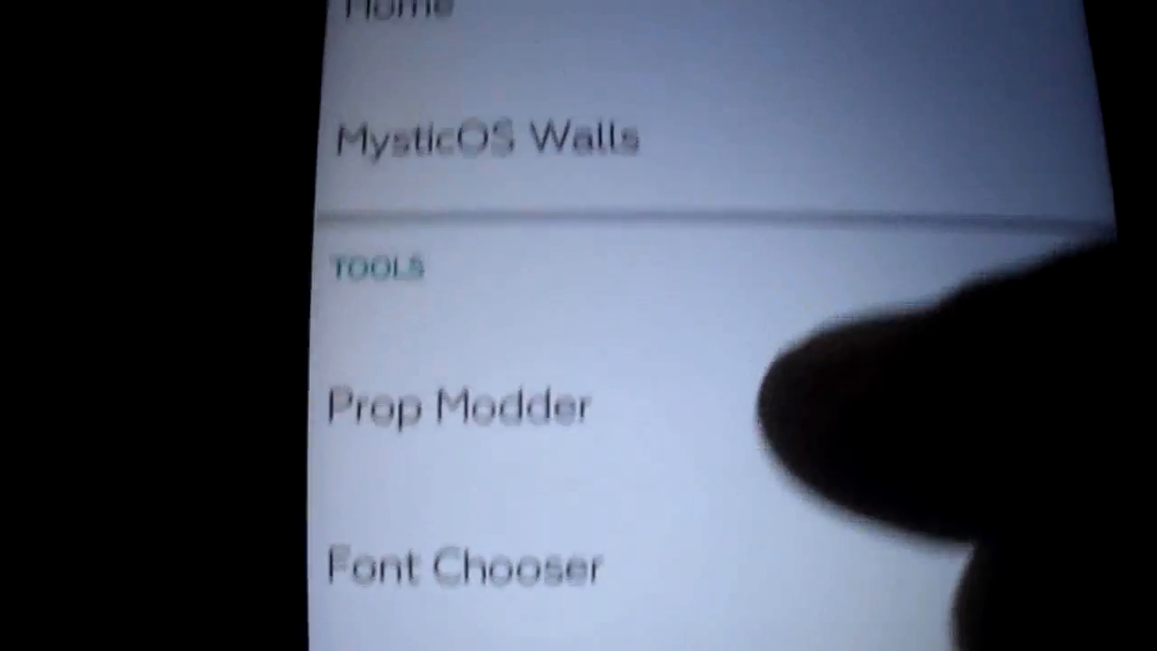
In Prop Modder, set Wifi scan interval to 180 and max system events to 90
left_click(459, 405)
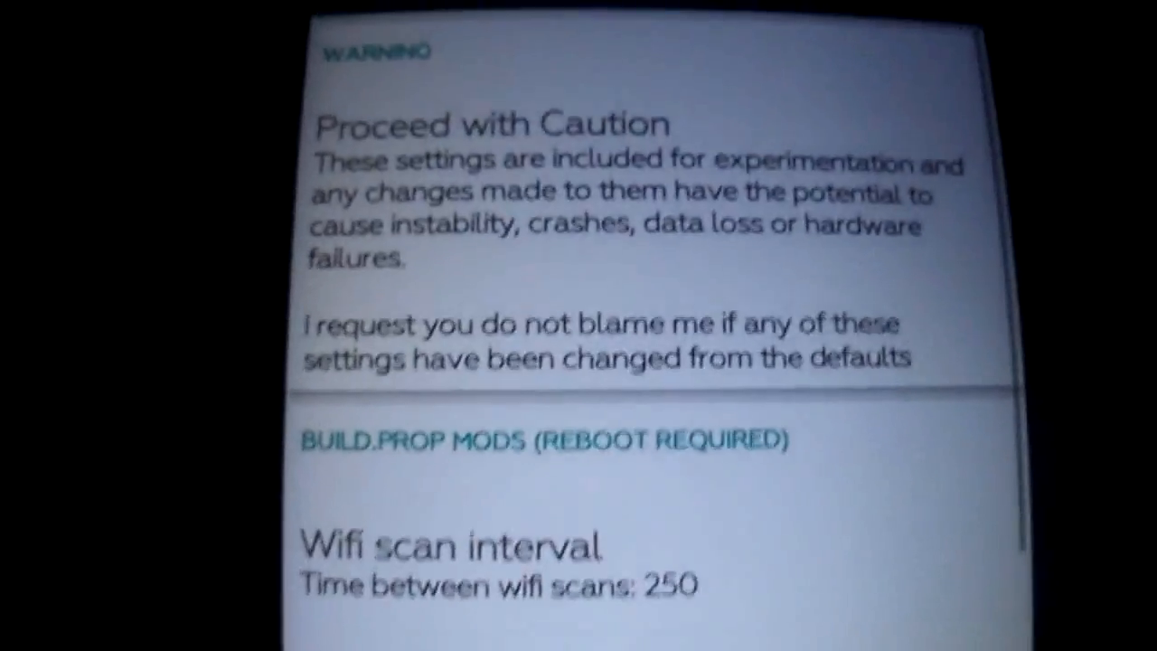
scroll("down", 3)
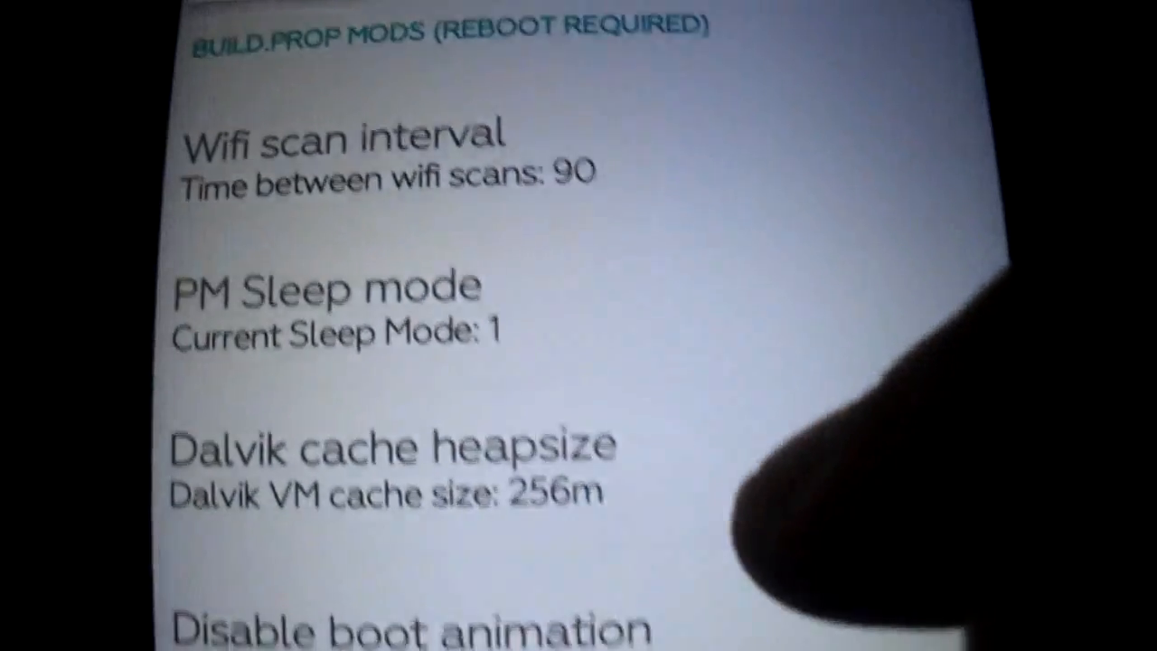
scroll("down", 3)
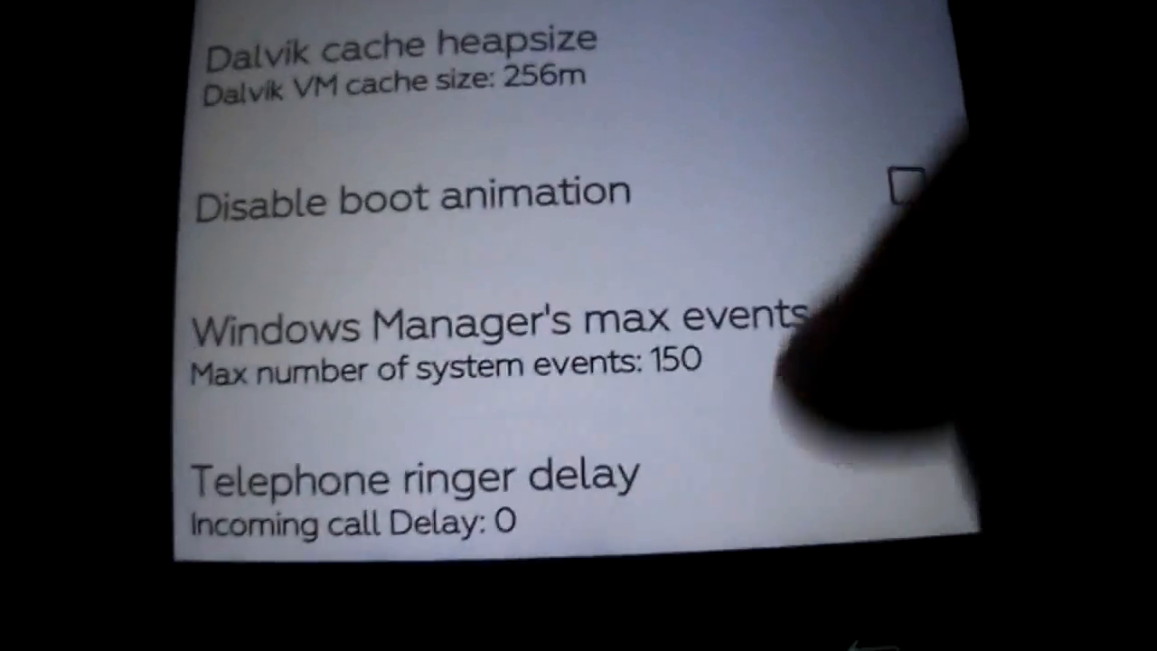
scroll("down", 3)
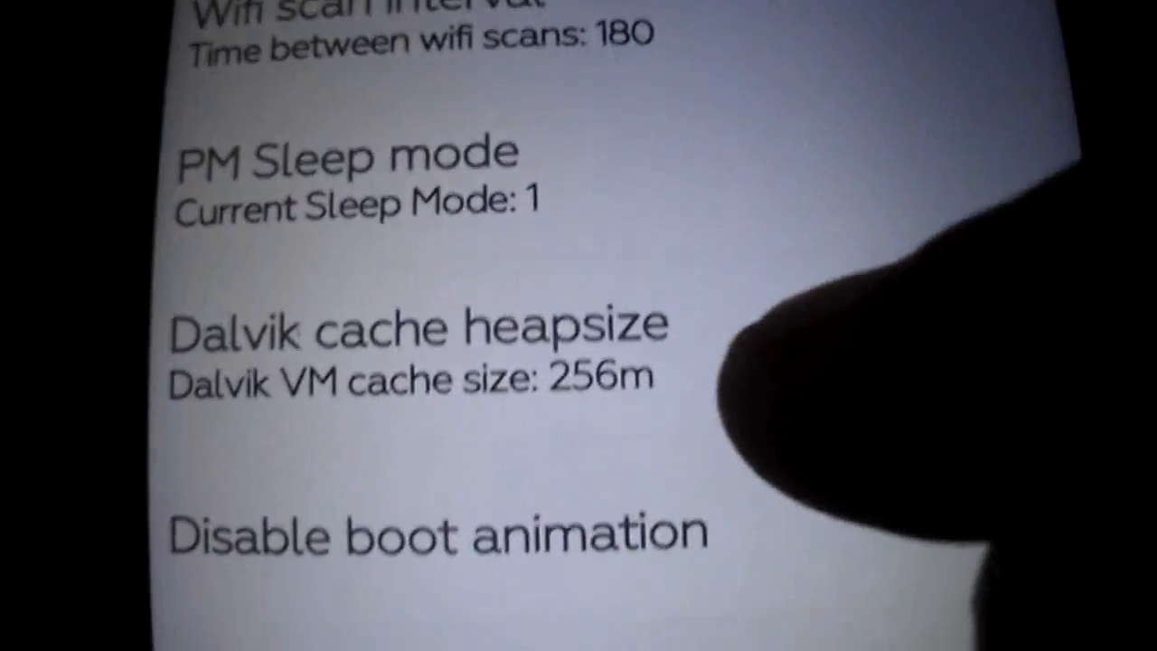
Scroll through the remaining build.prop mods down to the Switches section
scroll("down", 3)
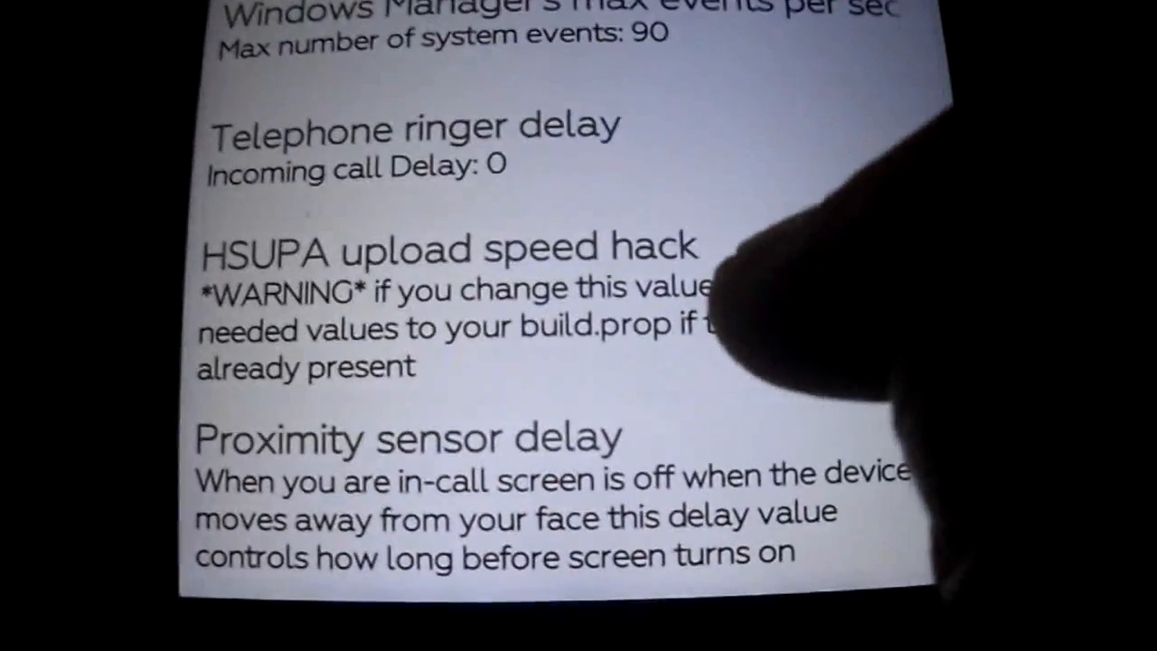
scroll("down", 3)
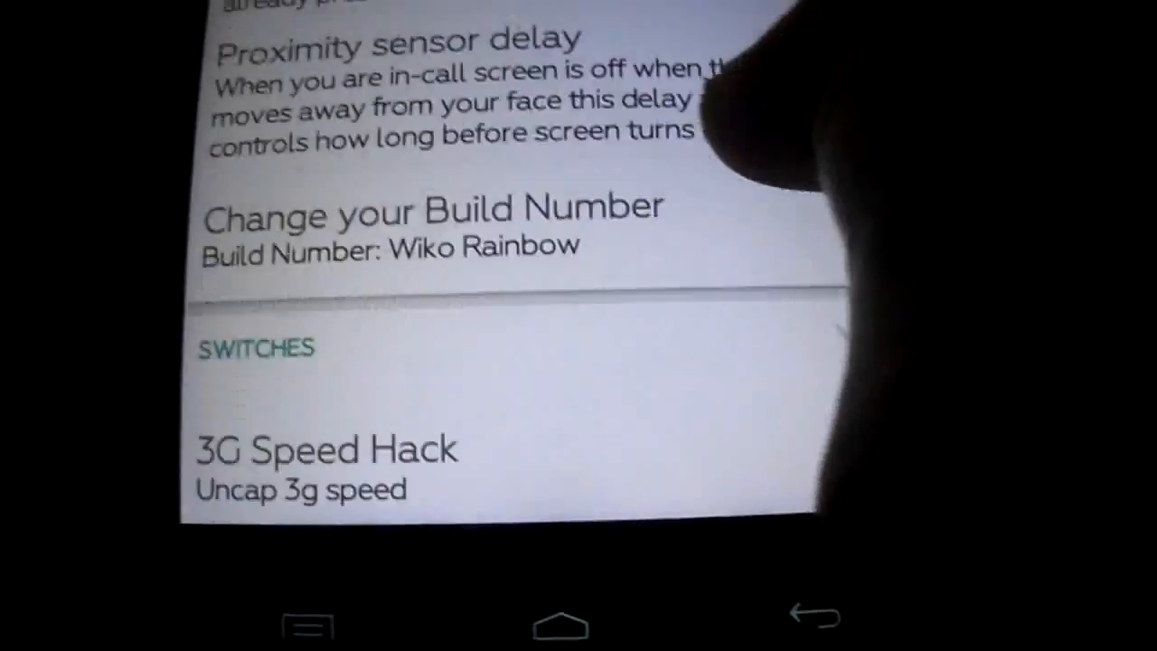
scroll("down", 3)
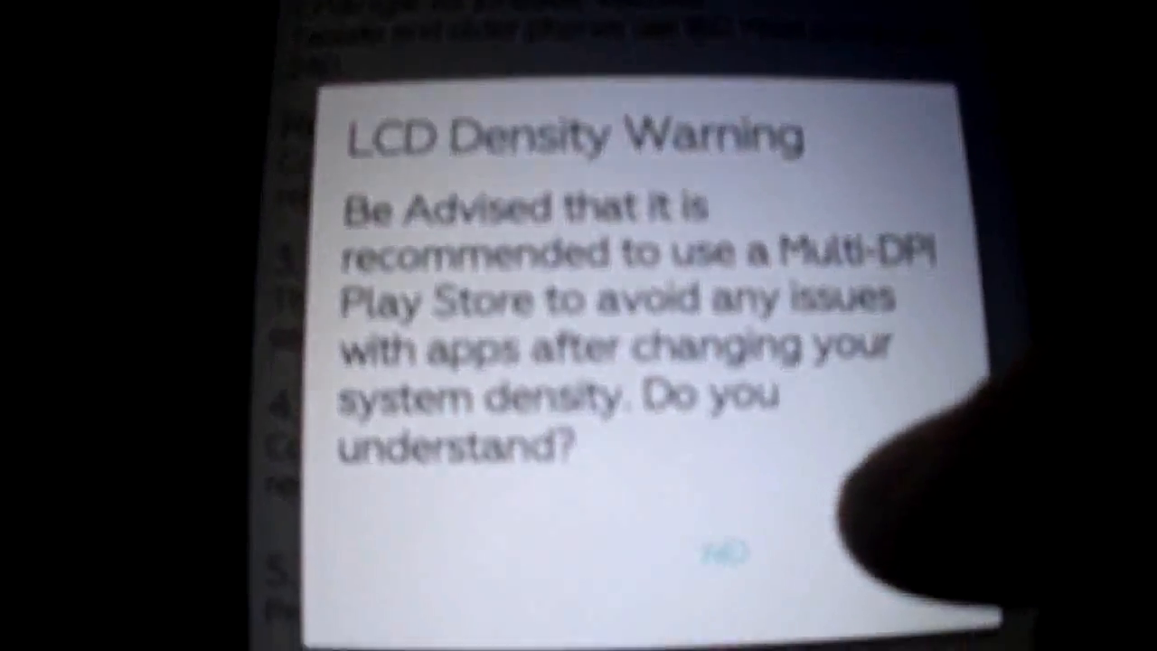
Dismiss the LCD Density warning, review the density change steps and return to Advanced
left_click(719, 549)
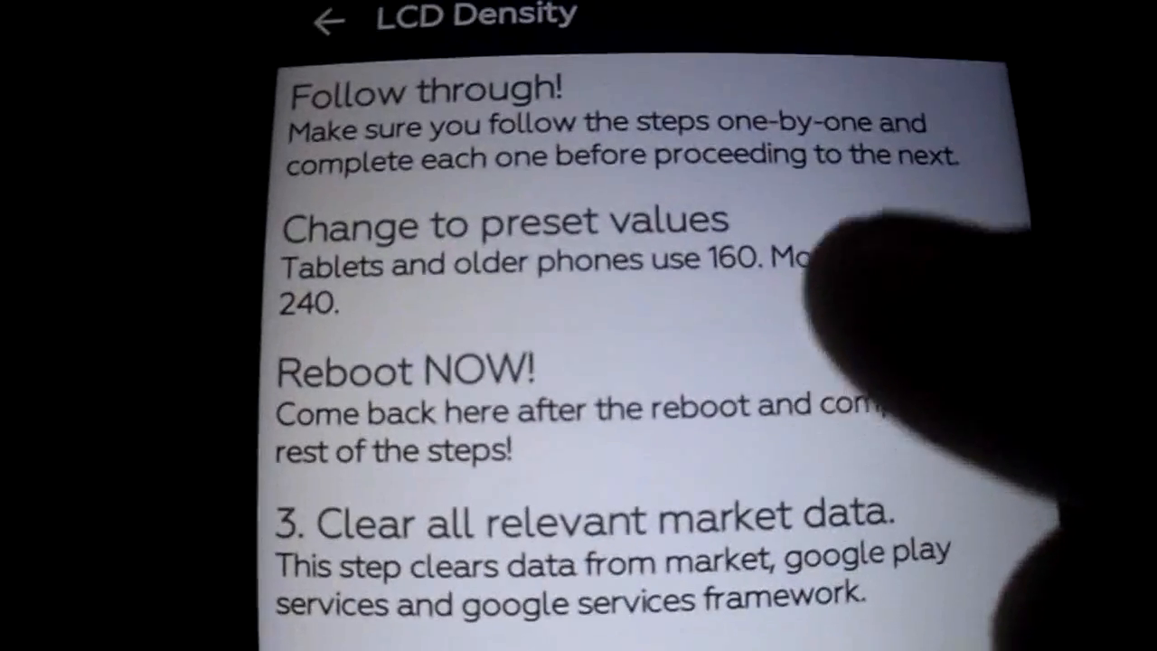
scroll("down", 3)
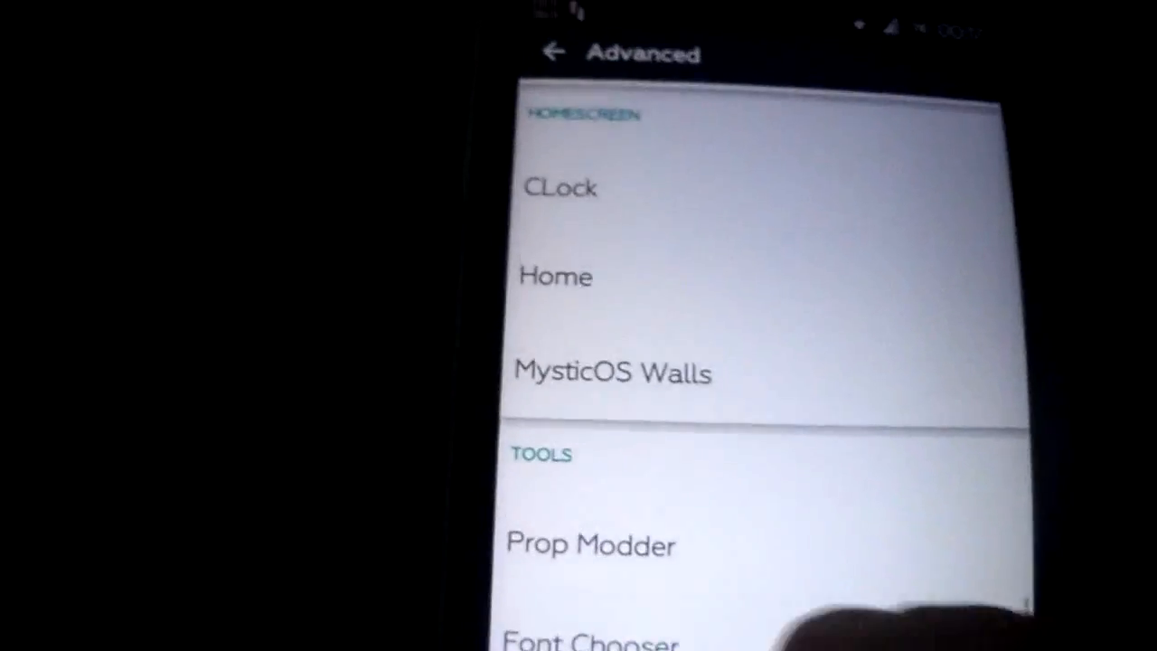
left_click(589, 633)
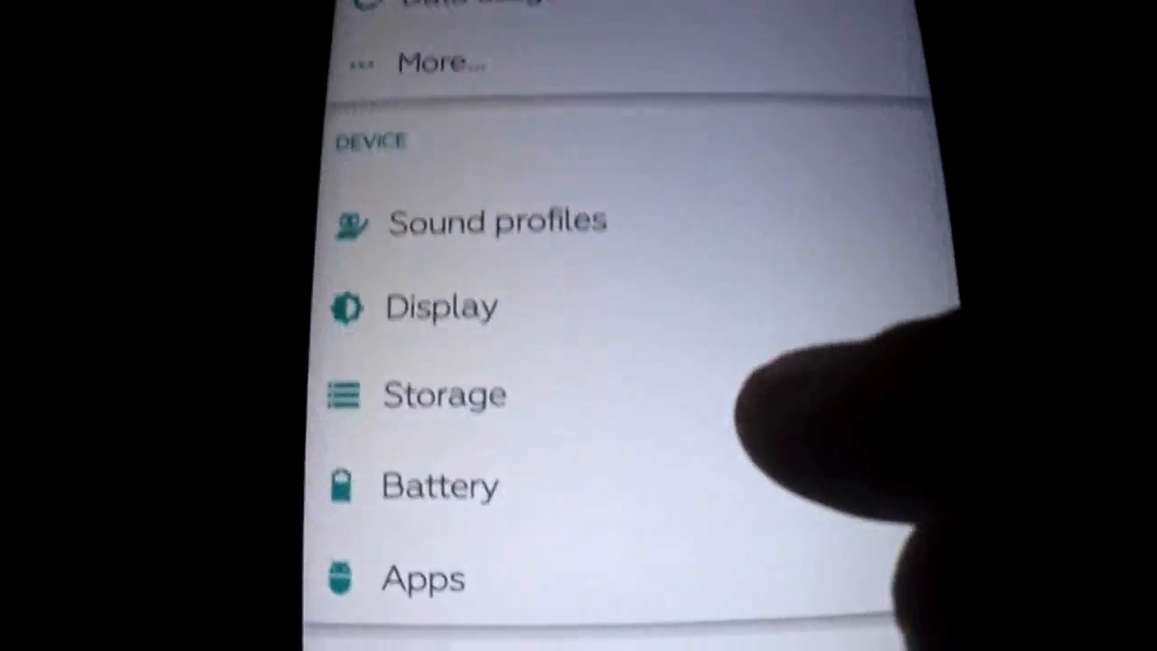
In Sound profiles, uncheck Vibrate for incoming calls
left_click(441, 484)
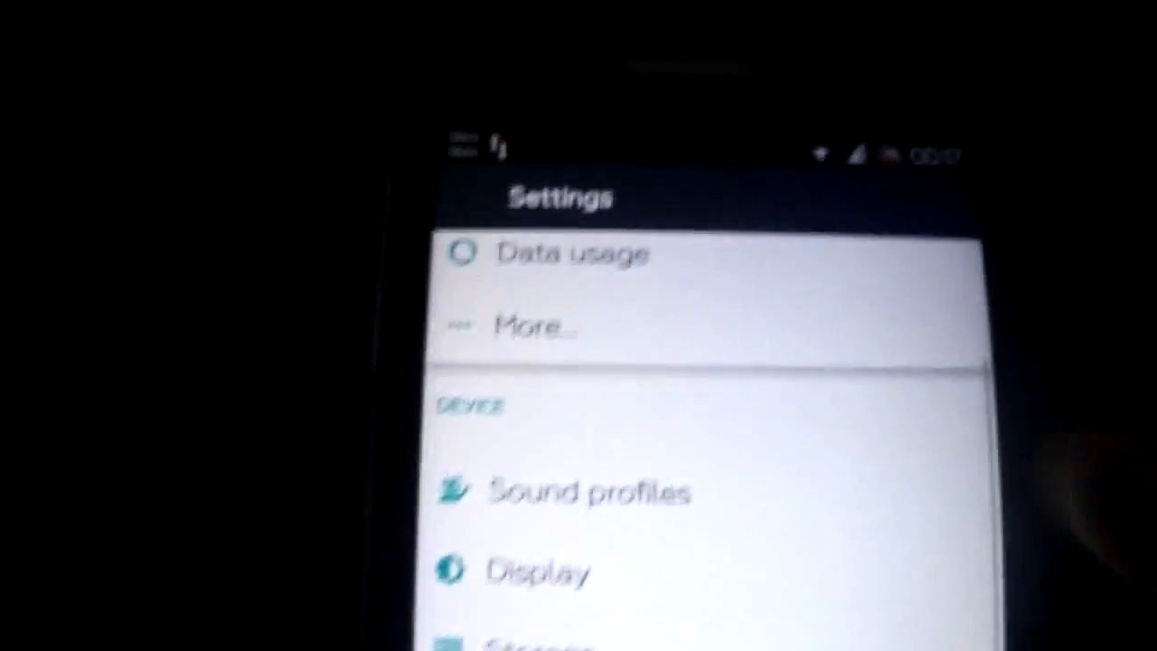
scroll("down", 3)
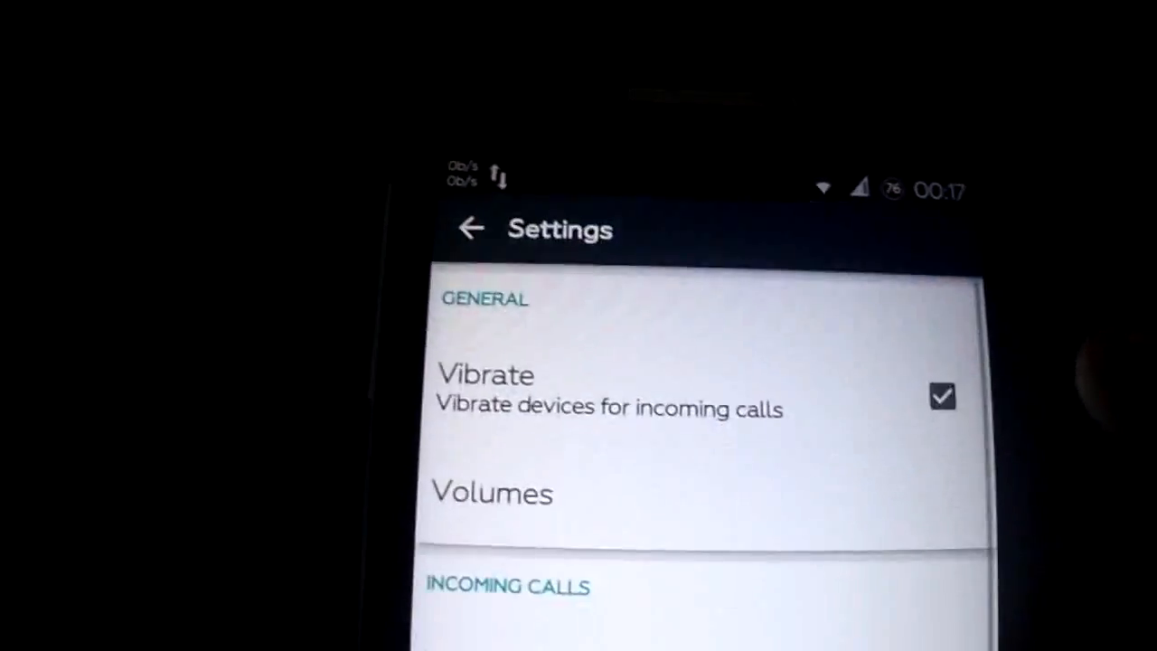
left_click(944, 398)
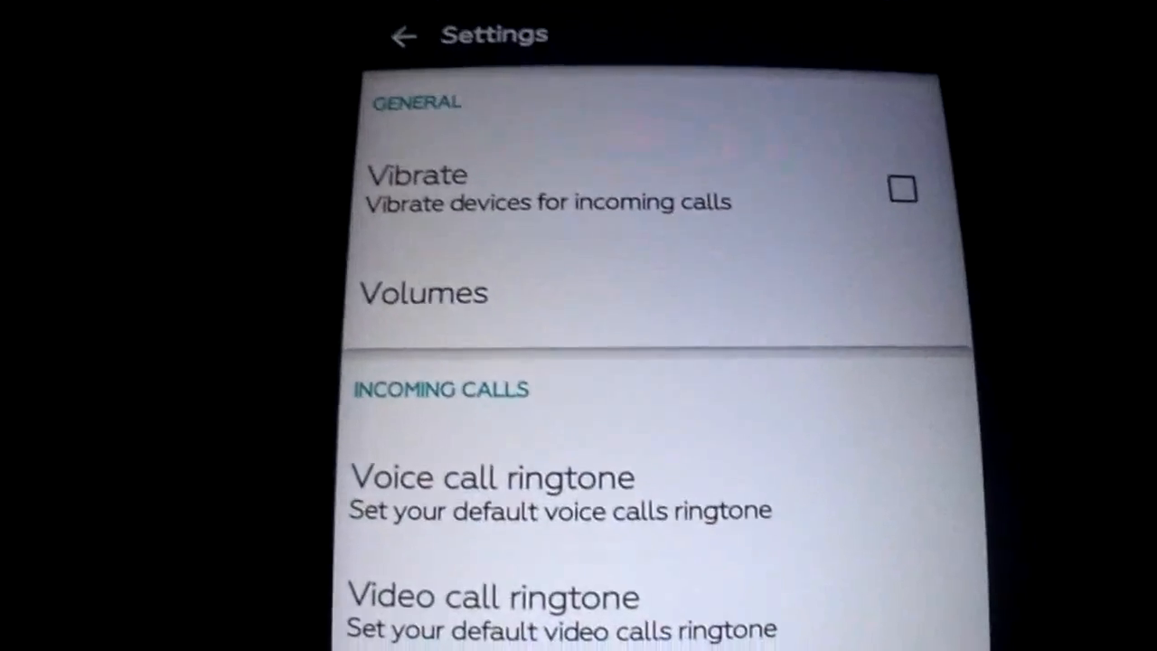
scroll("down", 3)
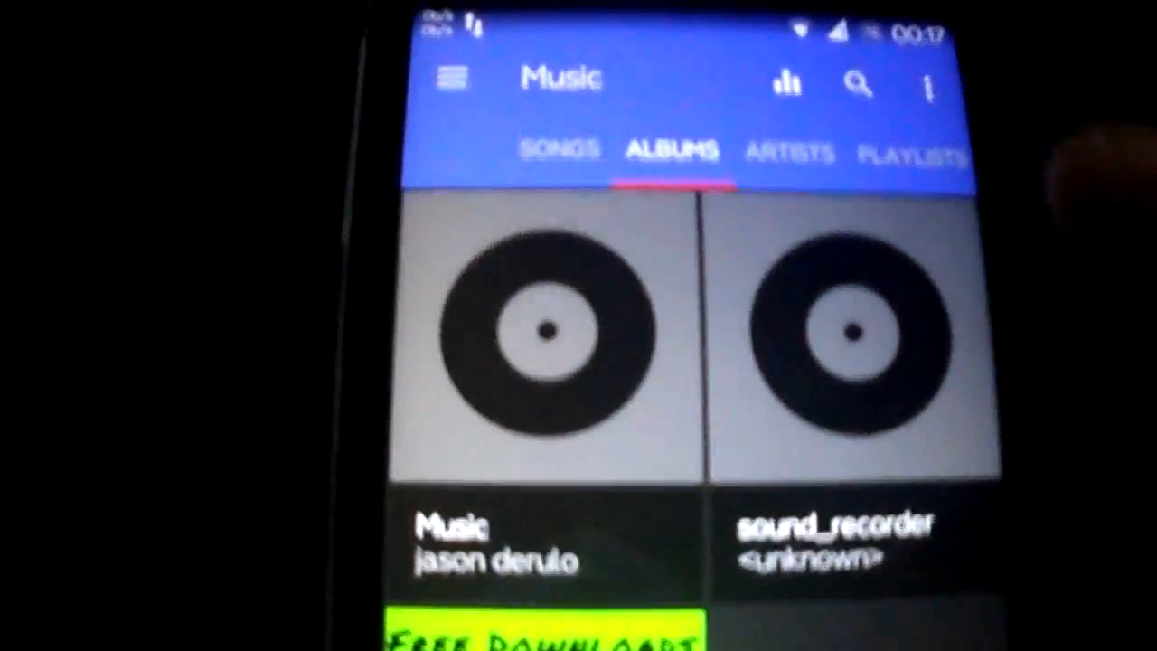
Show the Albums tab of the Music app library
left_click(542, 335)
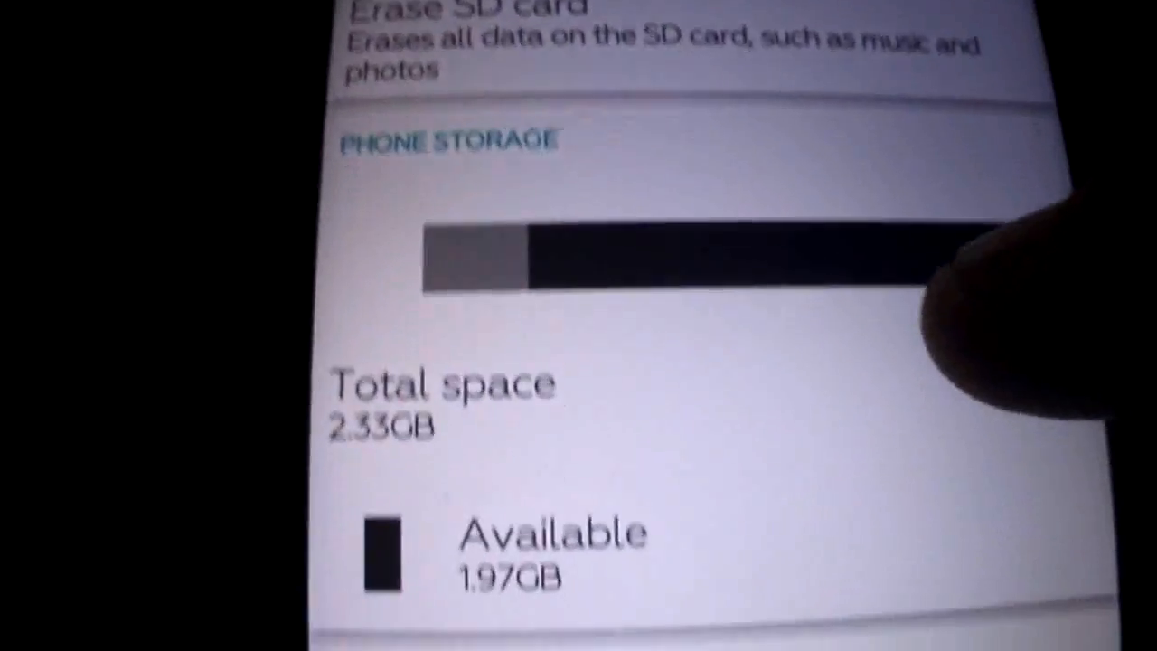
Scroll Storage to phone storage showing 2.33GB total and 1.97GB available
scroll("up", 3)
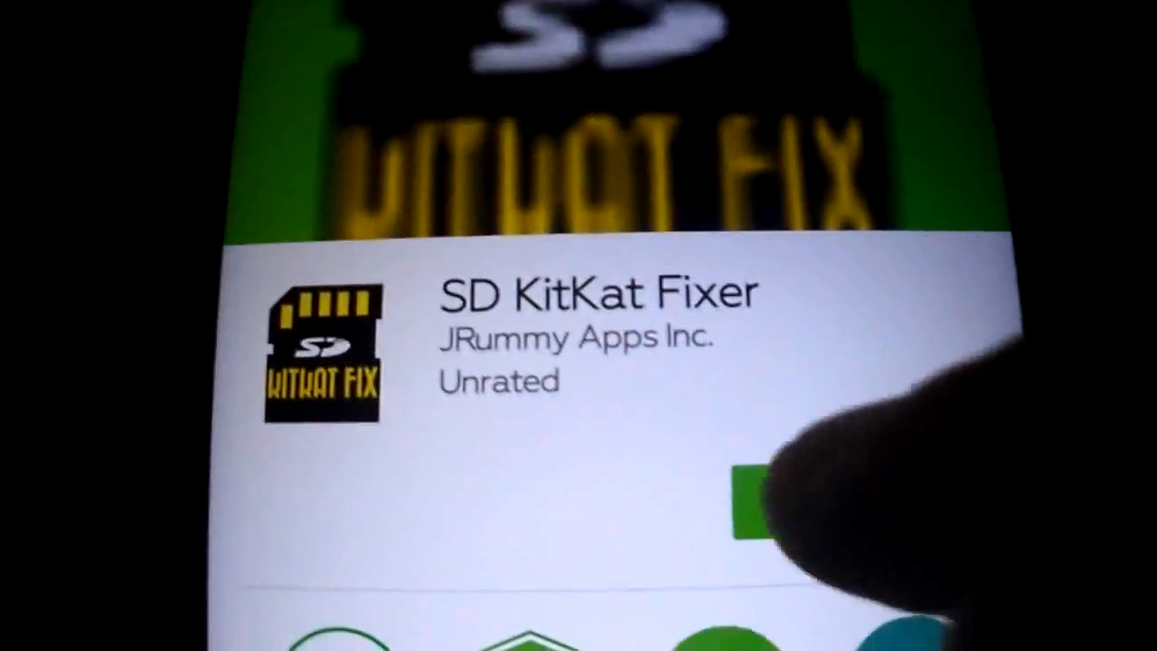
Launch SD KitKat Fixer from the Play Store and allow its root access request
left_click(760, 491)
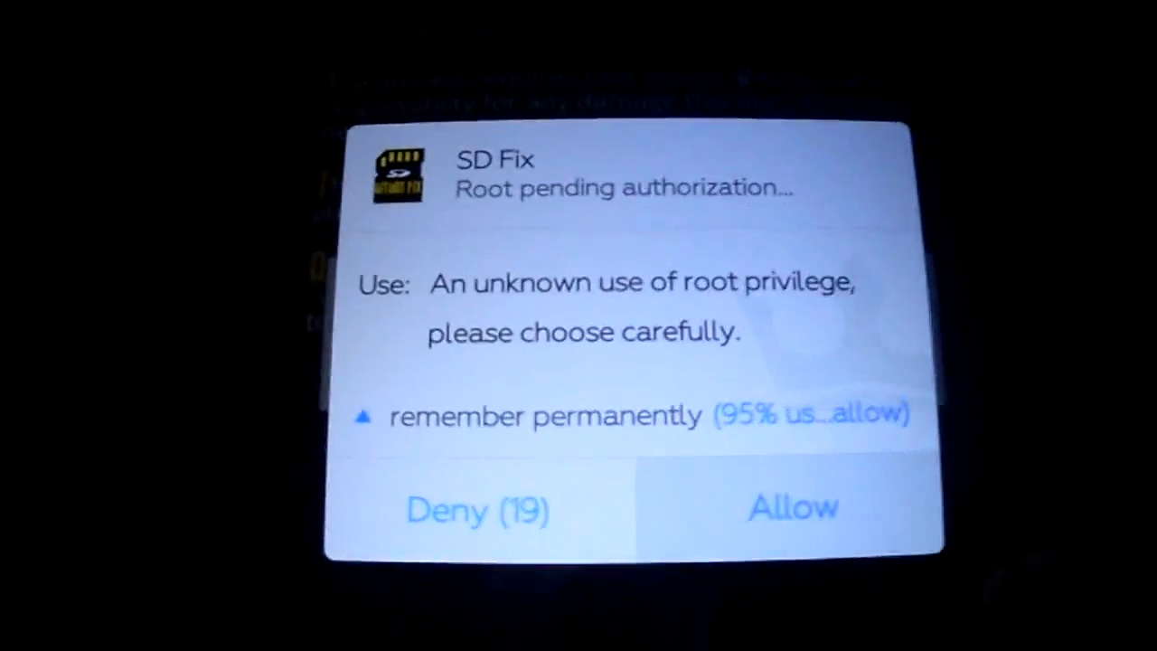
left_click(791, 506)
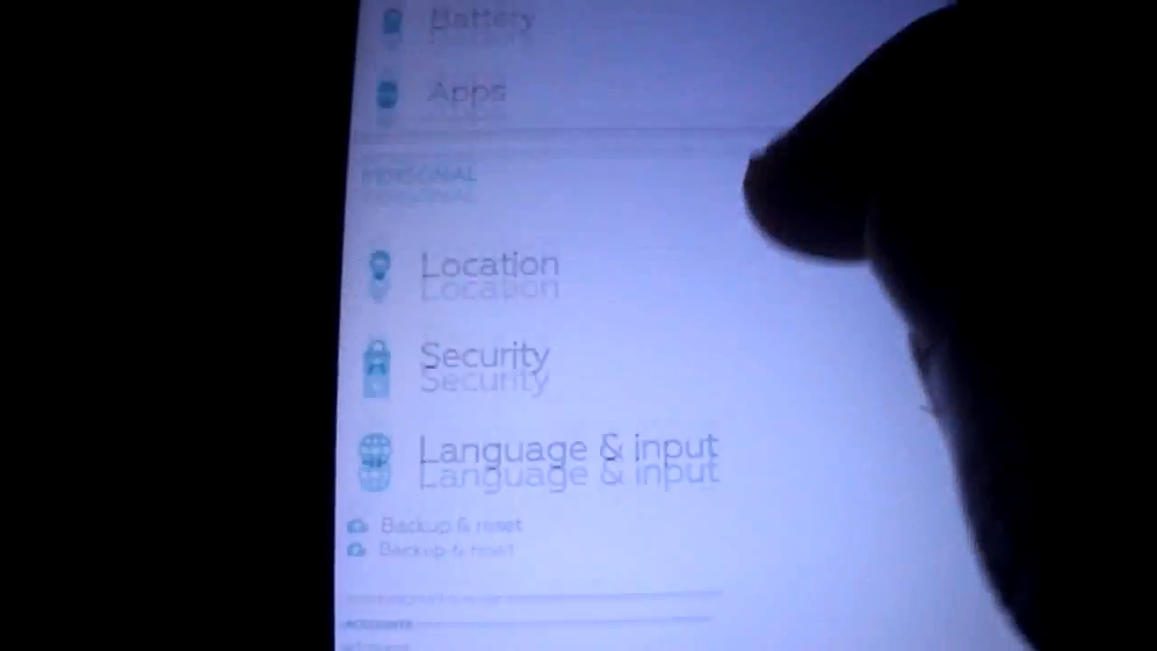
Leave the Settings list and lock the phone to the clock and weather screen
scroll("down", 3)
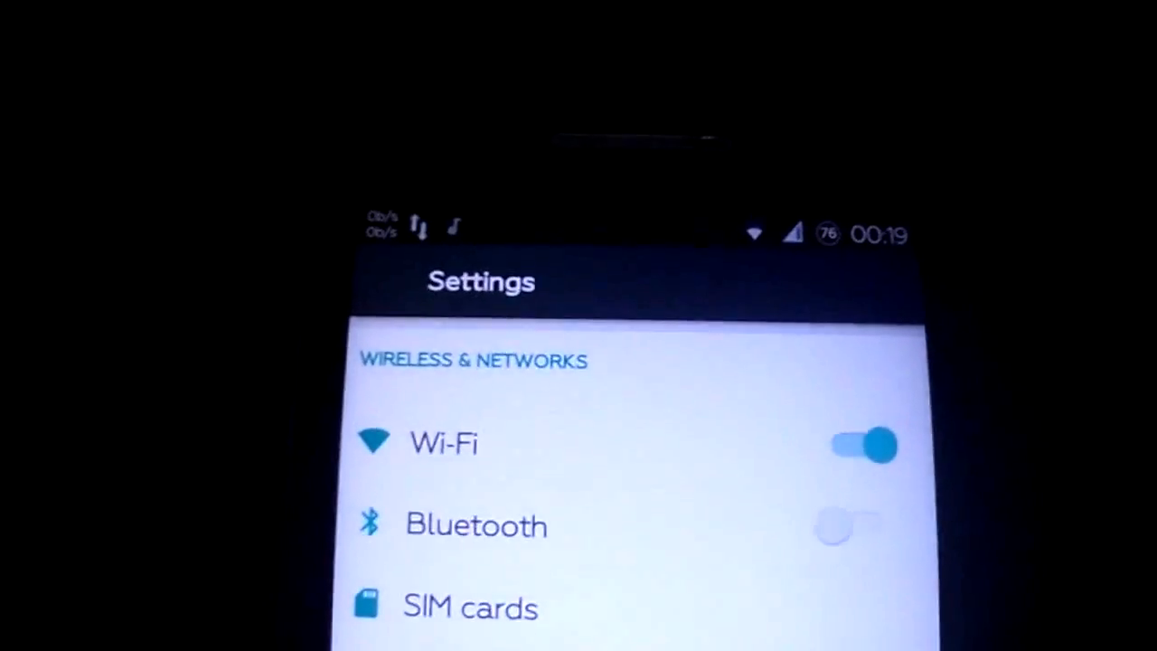
key("Home")
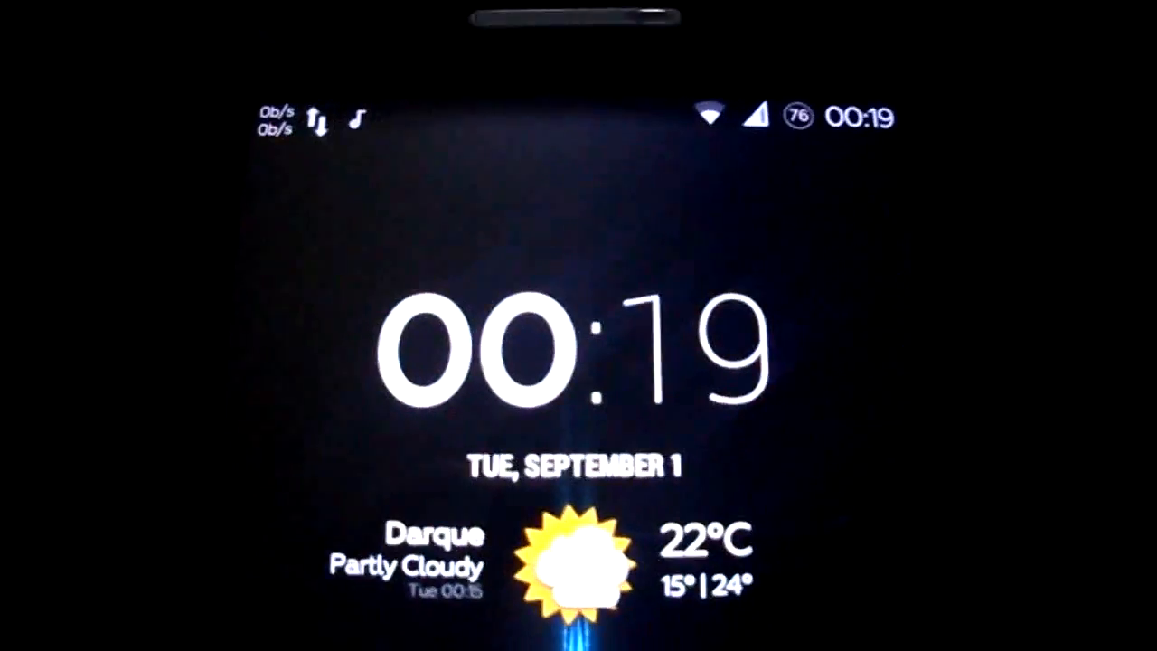